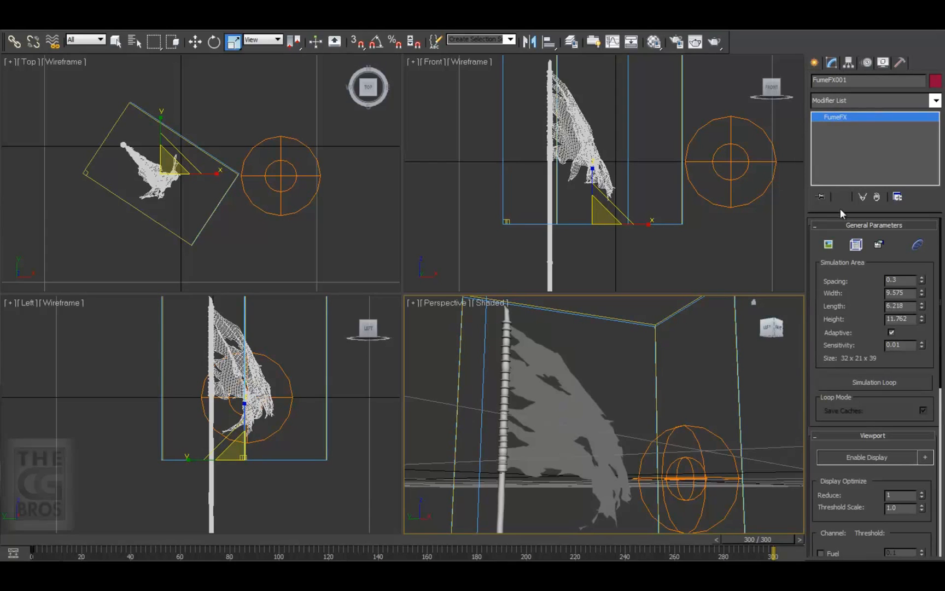
# Step: Bring up the FumeFX001 UI to review the Sim tab settings
pyautogui.click(855, 244)
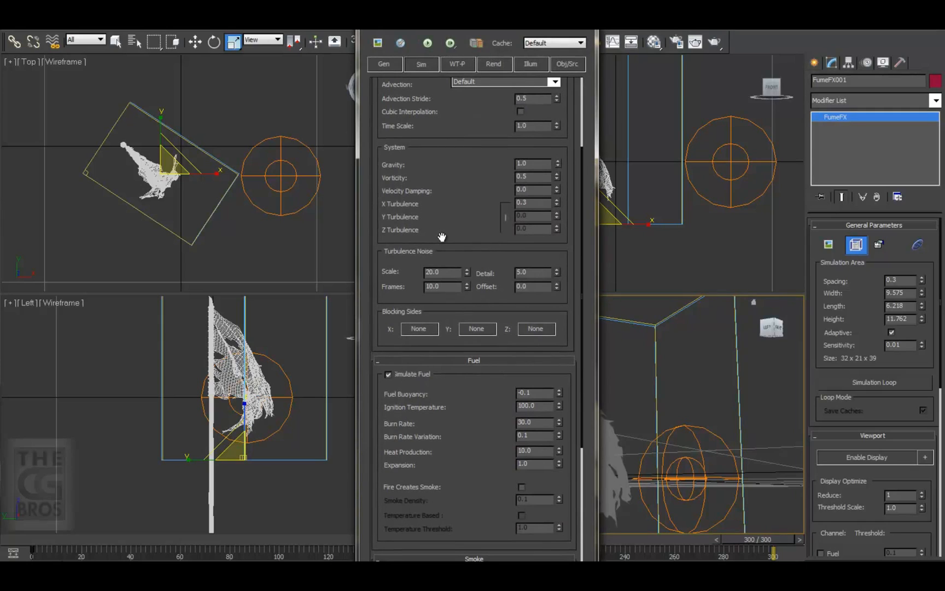
pyautogui.moveTo(475, 268)
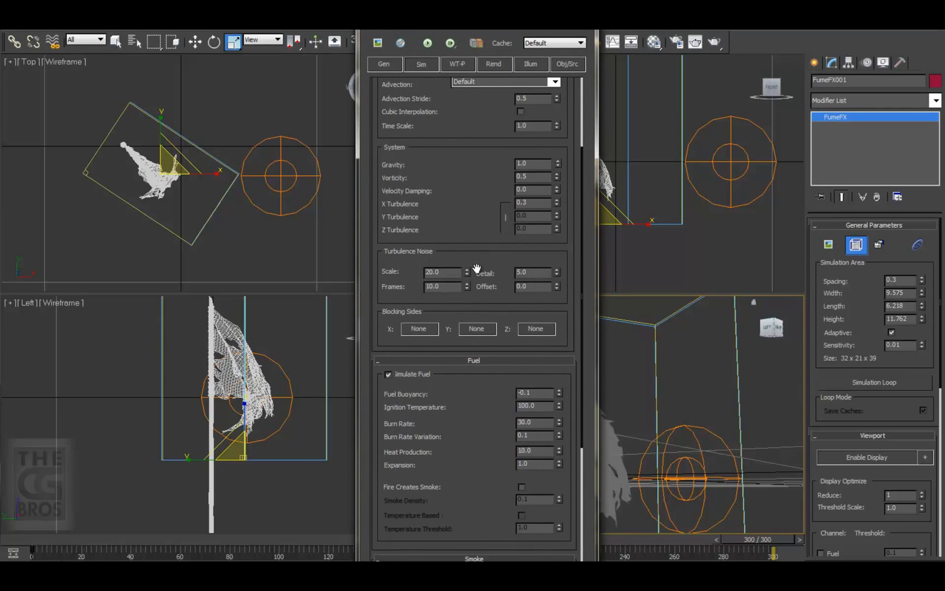
pyautogui.moveTo(488, 335)
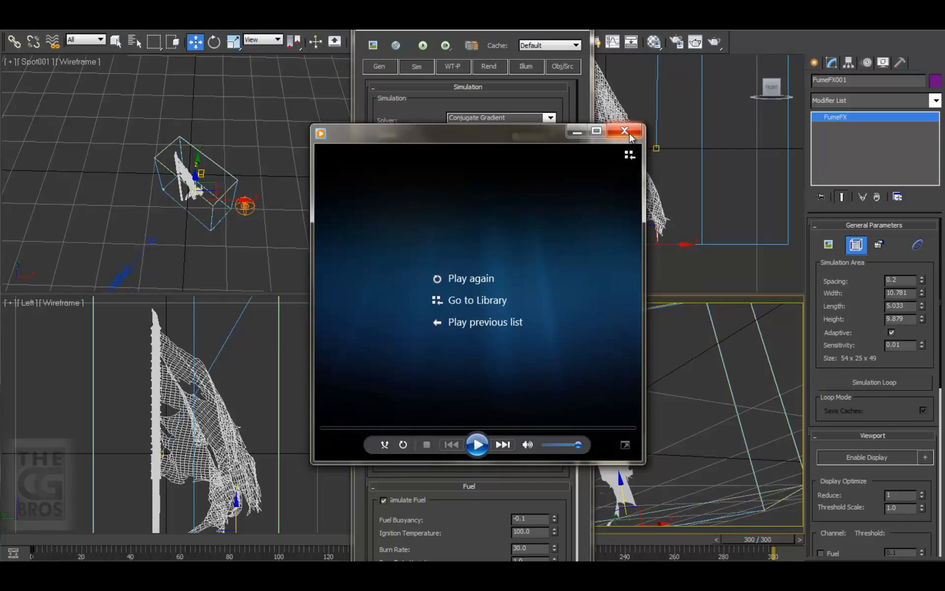
# Step: Disable Simulate Smoke and rerun the simulation so the preview shows orange flames
pyautogui.click(625, 131)
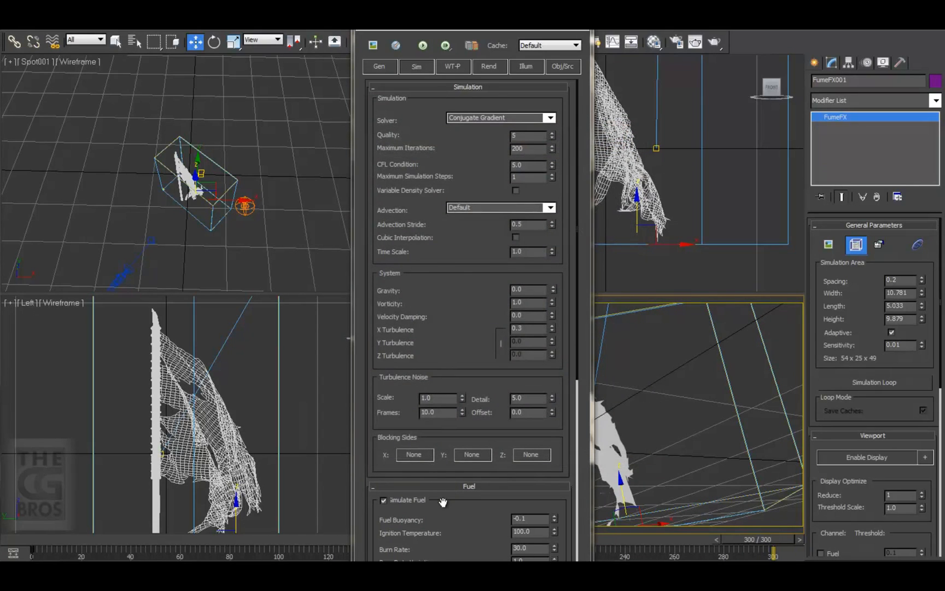
pyautogui.scroll(-3)
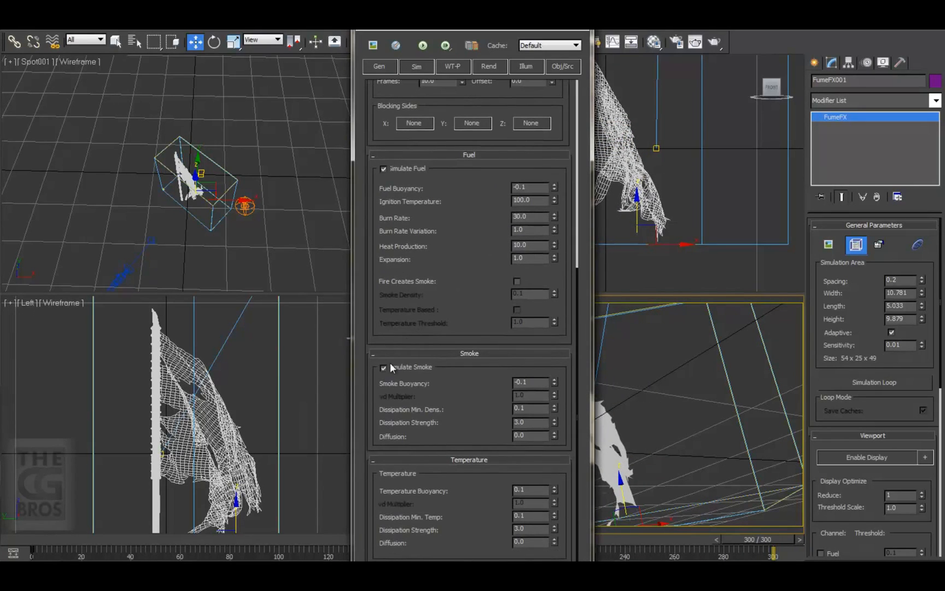
pyautogui.click(383, 368)
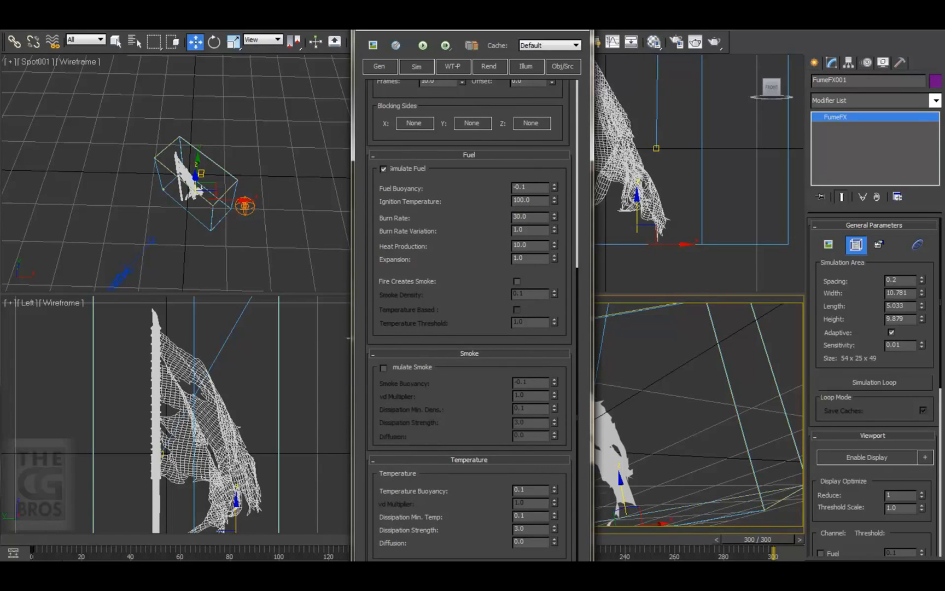
pyautogui.click(516, 281)
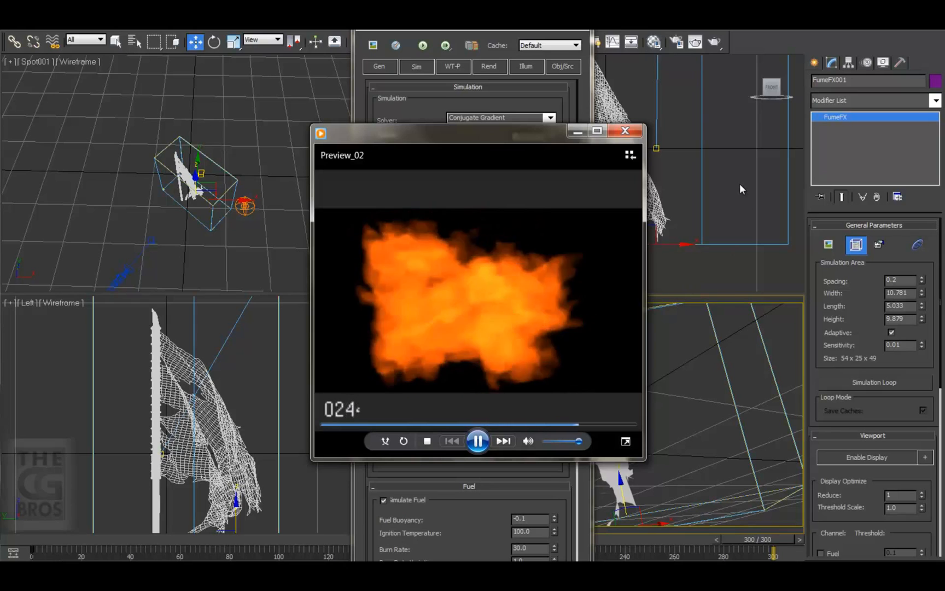
# Step: Refine grid Spacing to 0.1 and place a Wind space-warp force in the Top viewport
pyautogui.click(625, 131)
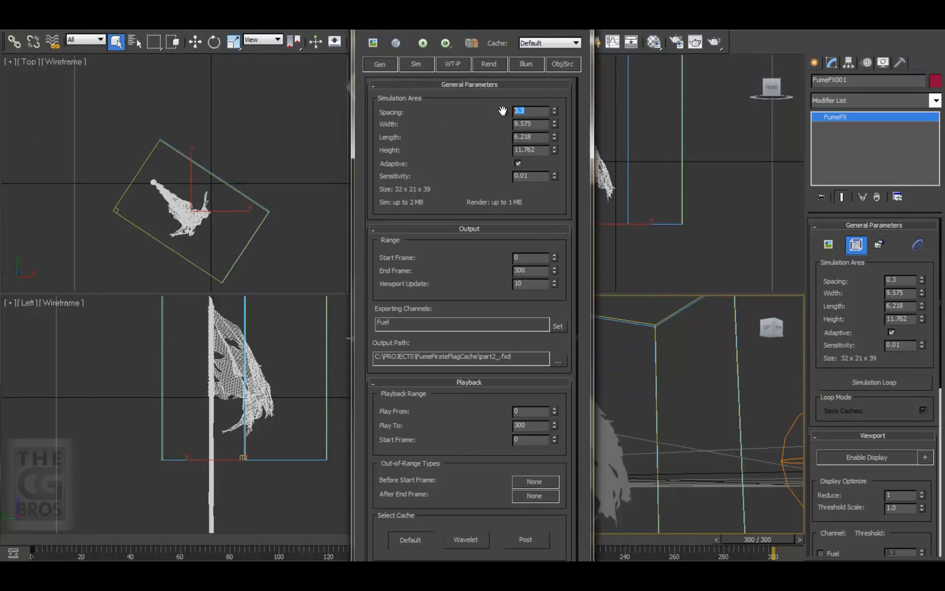
pyautogui.write('0.1')
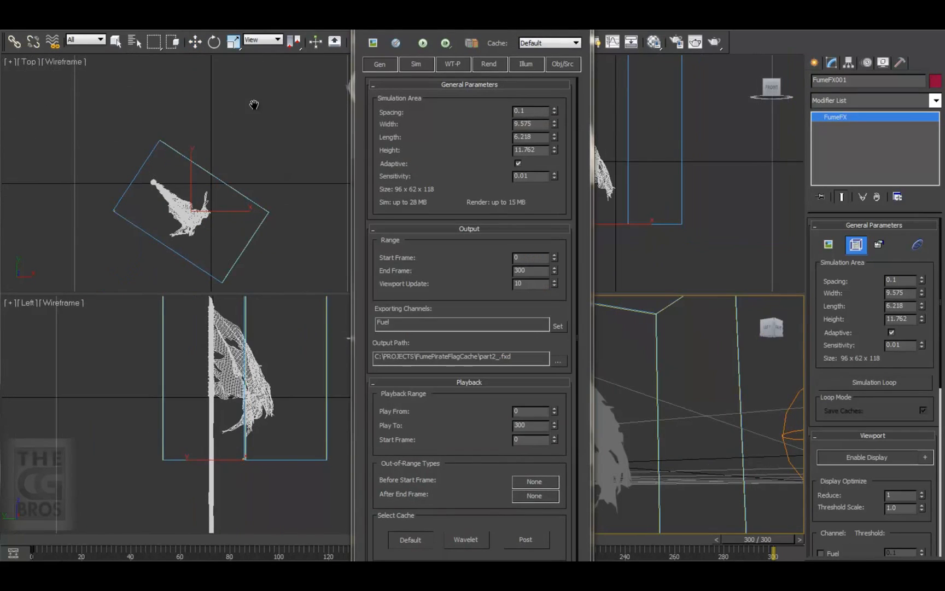
pyautogui.click(216, 252)
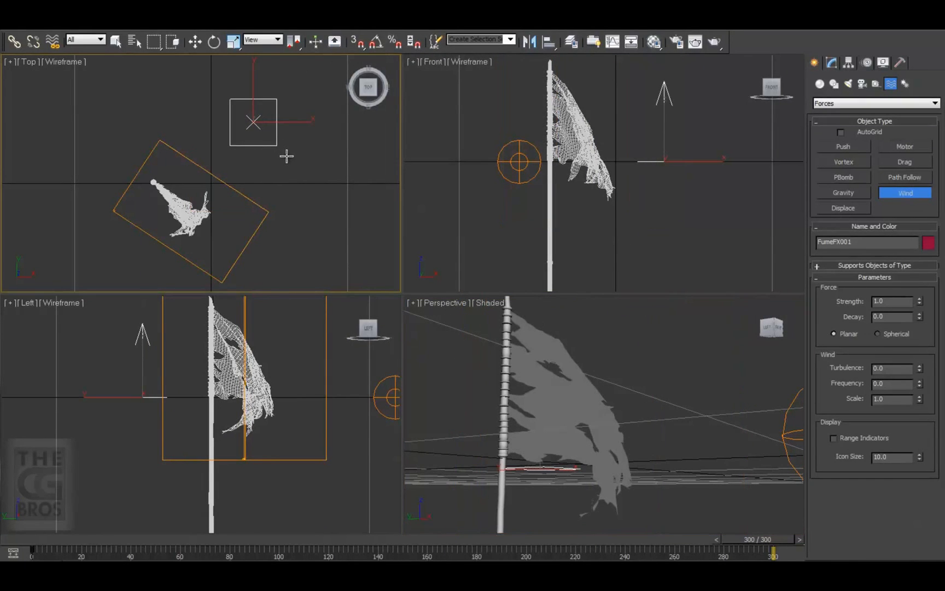
# Step: Aim the wind gizmo at the flag and add Wind001 to the Obj/Src list via Pick Object
pyautogui.click(214, 40)
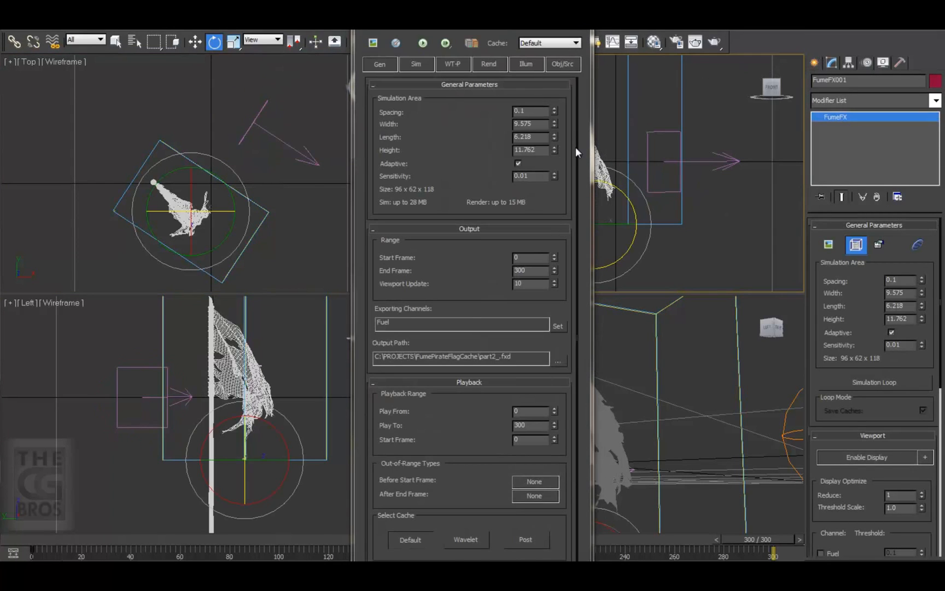
pyautogui.click(562, 63)
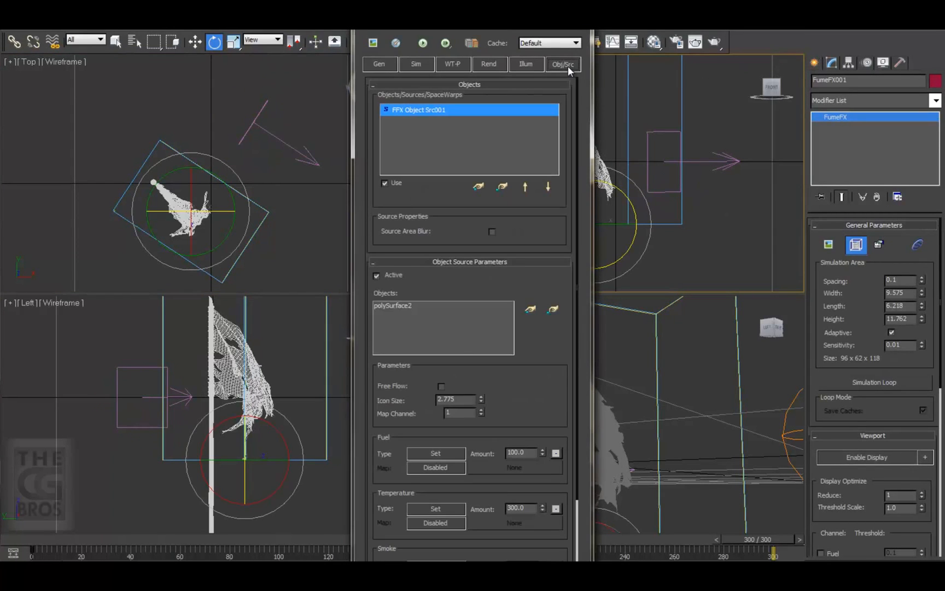
pyautogui.click(478, 187)
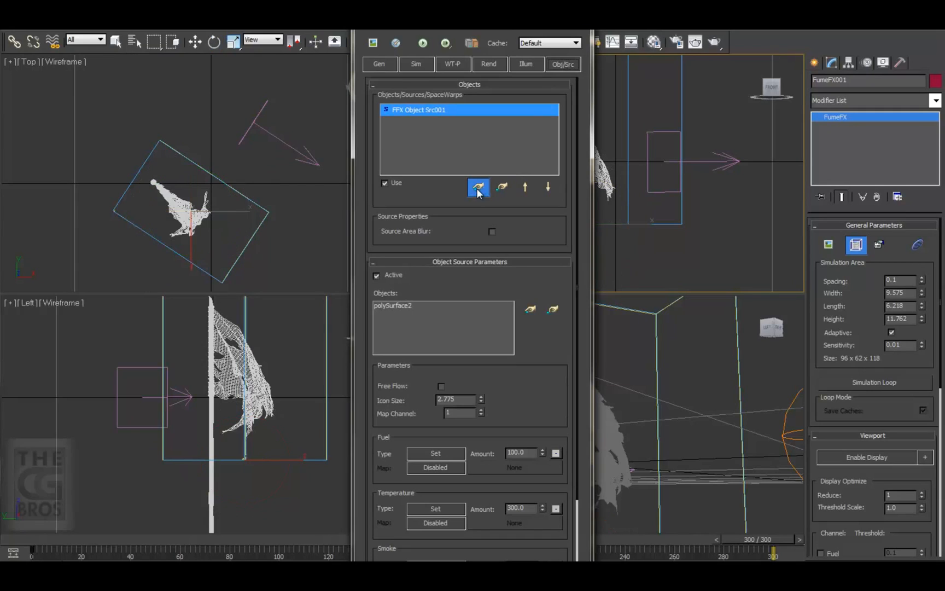
pyautogui.click(478, 187)
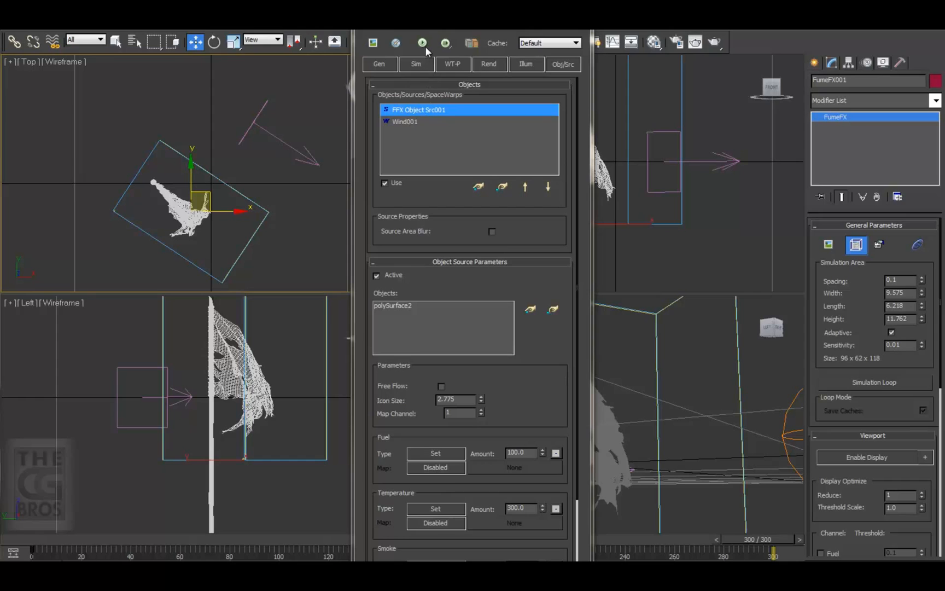
# Step: Run the default simulation with the wind force and watch its preview
pyautogui.click(422, 43)
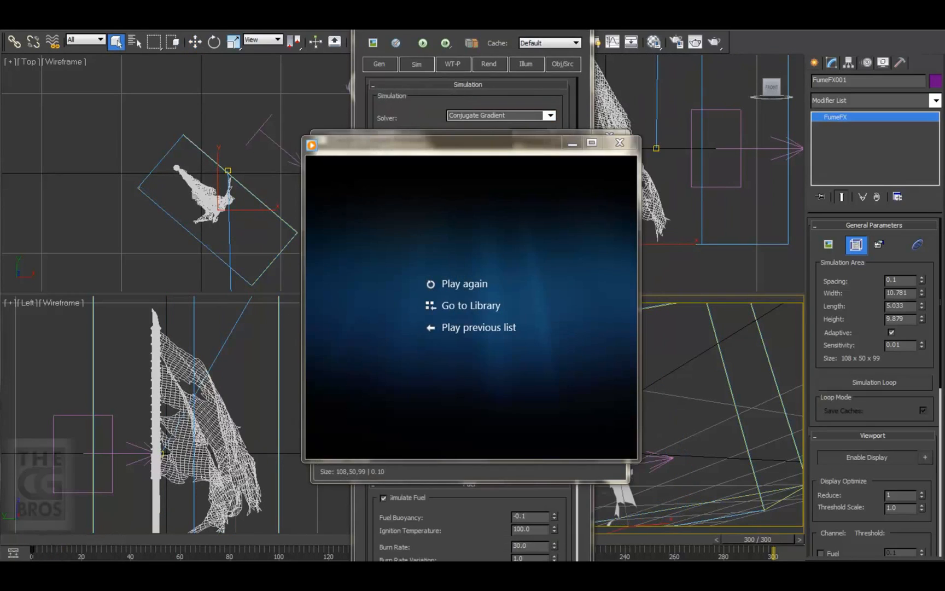
# Step: Raise the Fire Color multiplier to 2.0 on the Rend tab and replay the preview
pyautogui.click(464, 283)
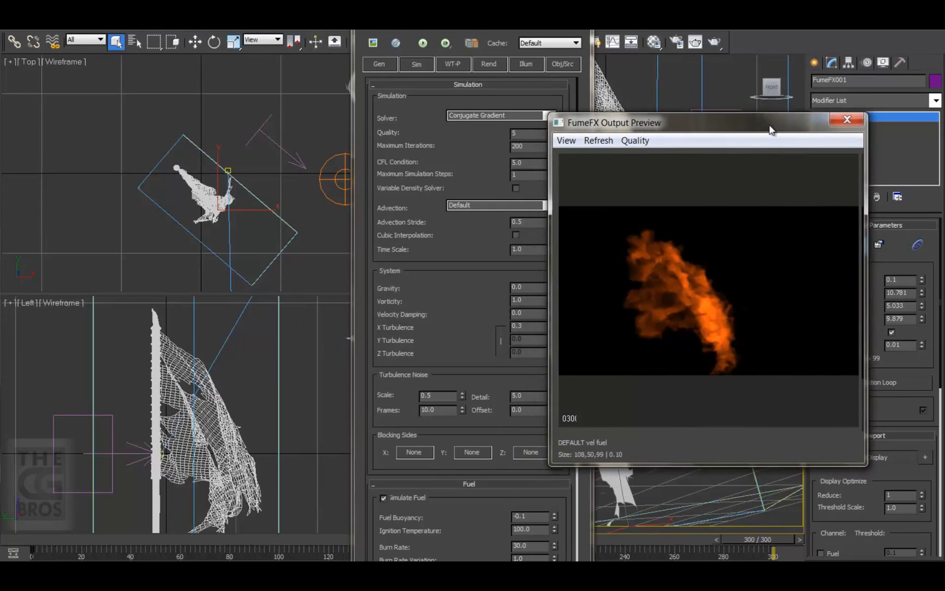
pyautogui.click(489, 63)
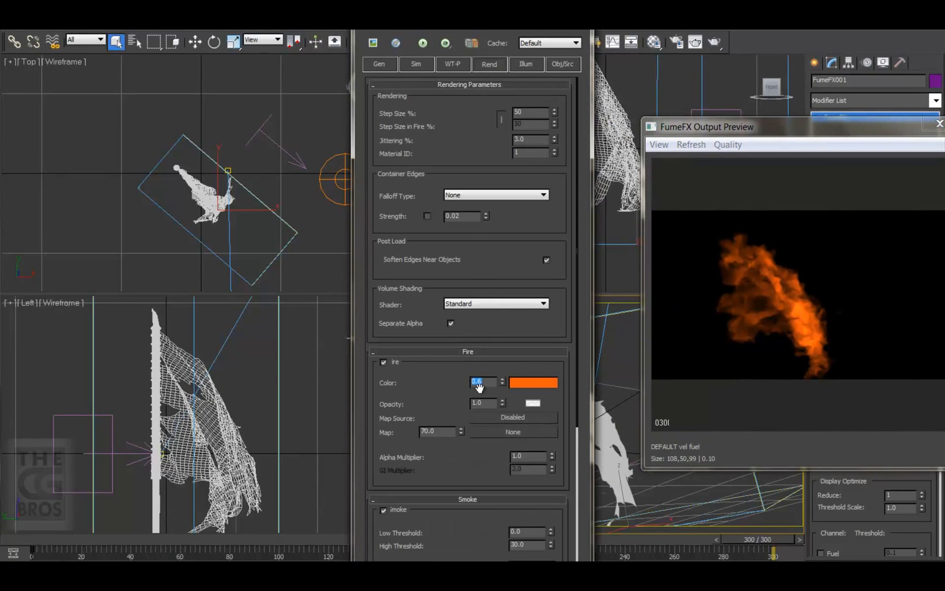
pyautogui.write('2.0')
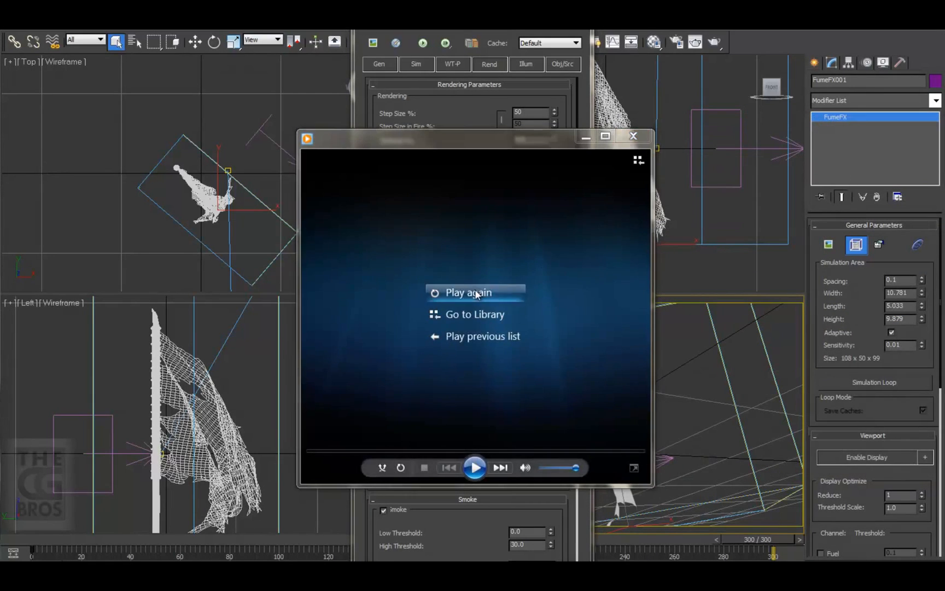
pyautogui.click(468, 292)
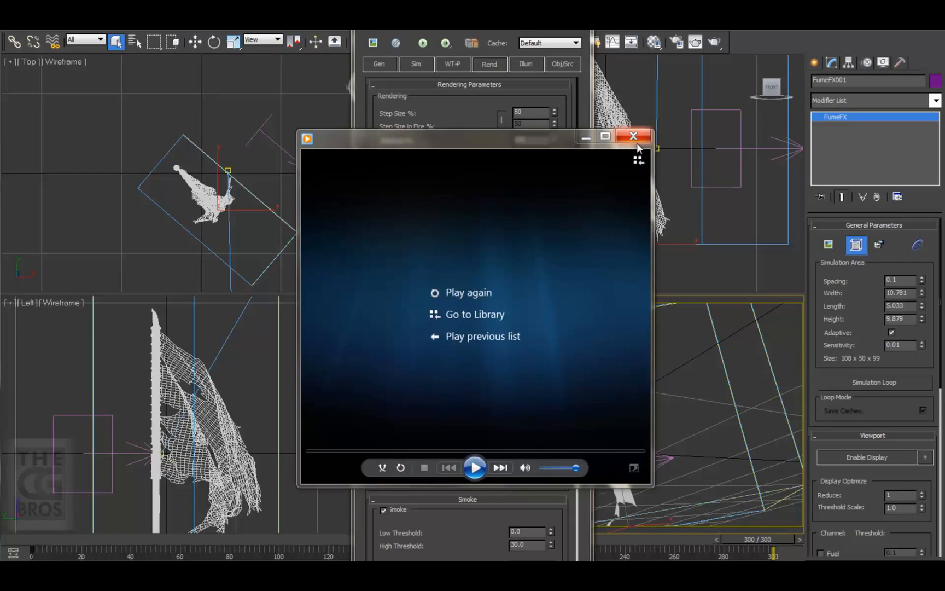
pyautogui.click(633, 136)
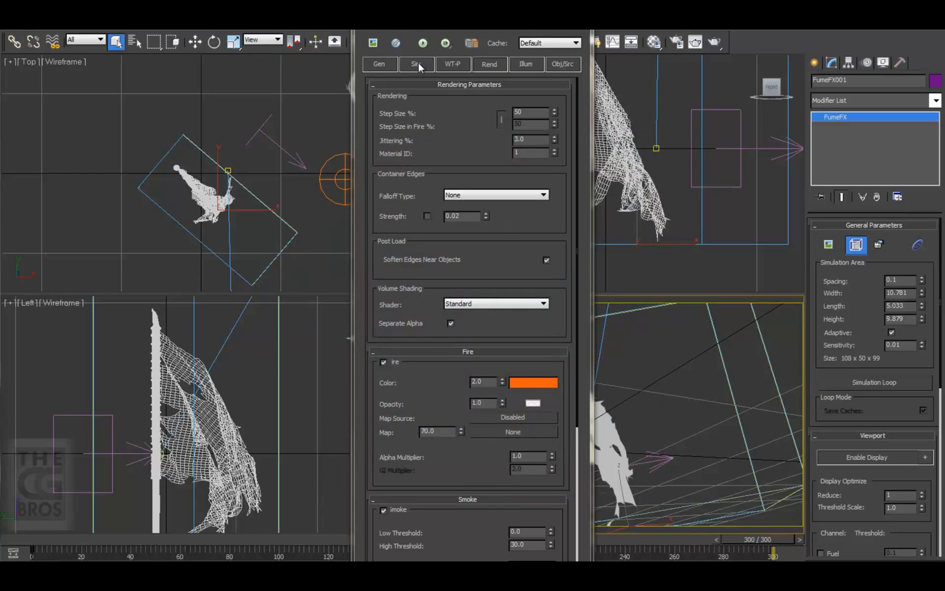
# Step: Lower Temperature Buoyancy to 0.1 and rerun the simulation for a new preview
pyautogui.click(415, 64)
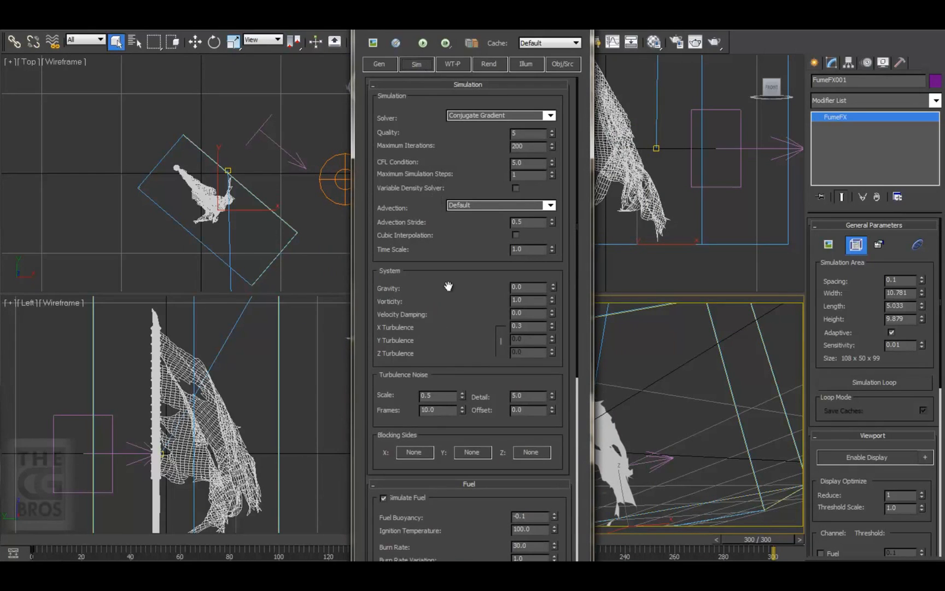
pyautogui.scroll(-3)
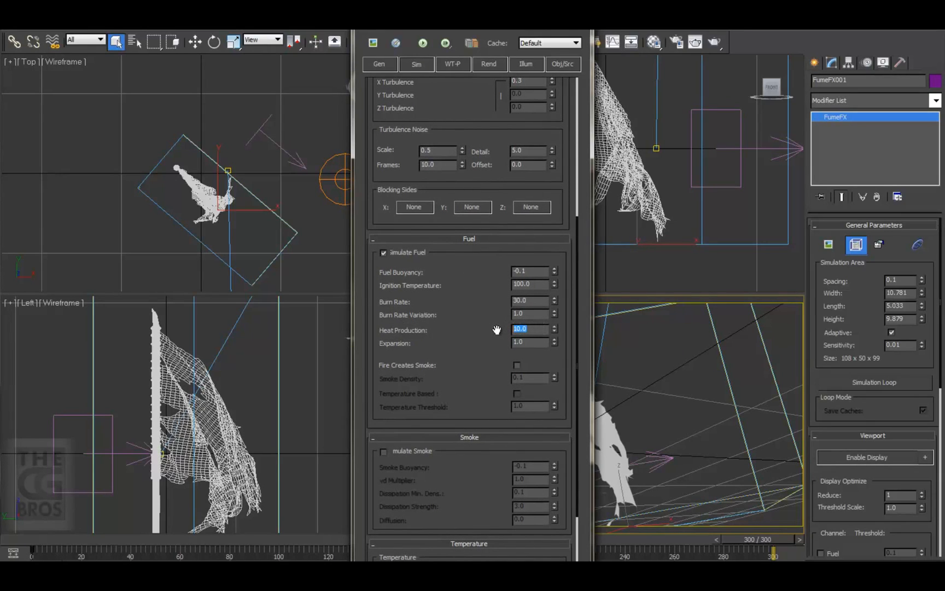
pyautogui.scroll(-3)
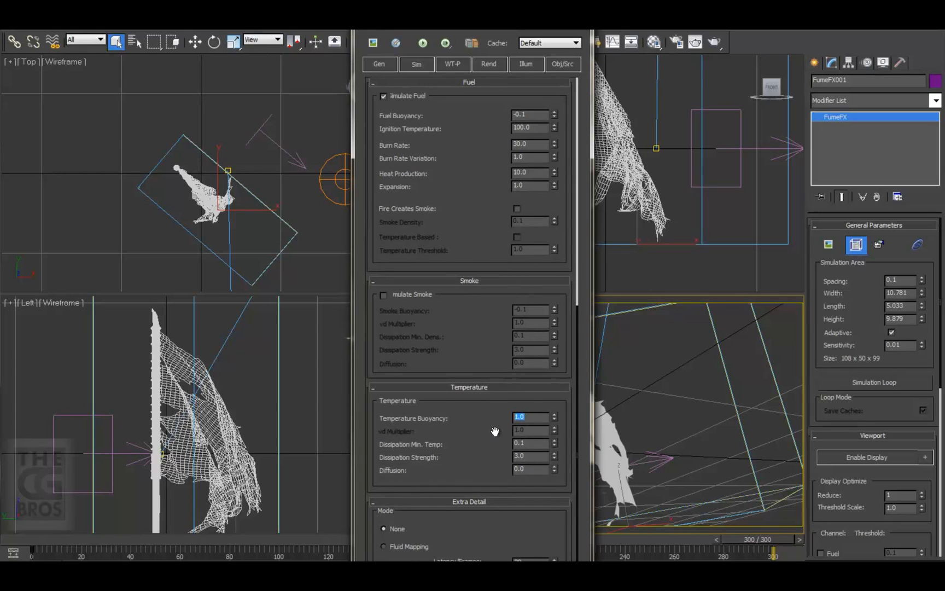
pyautogui.write('0.1')
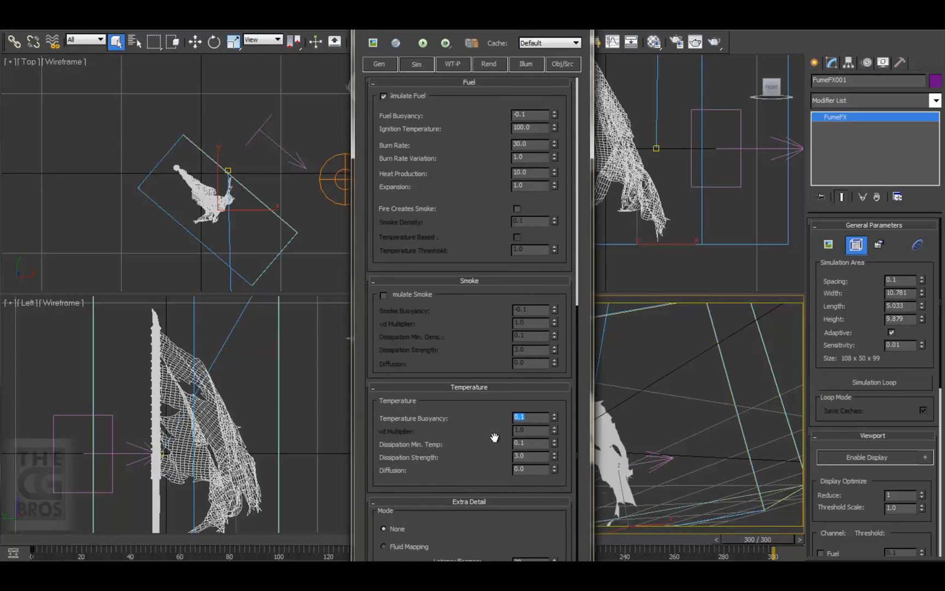
pyautogui.click(422, 43)
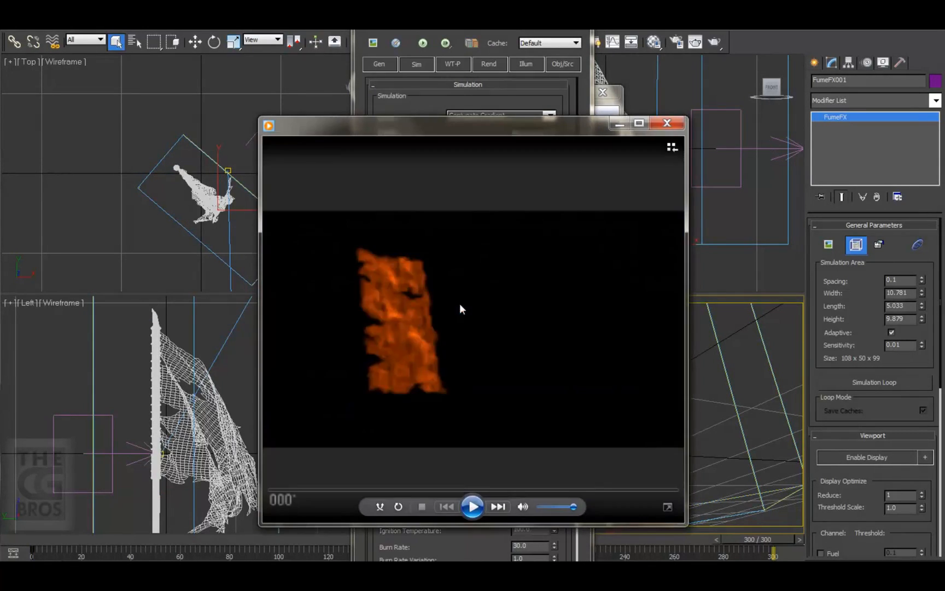
pyautogui.click(471, 506)
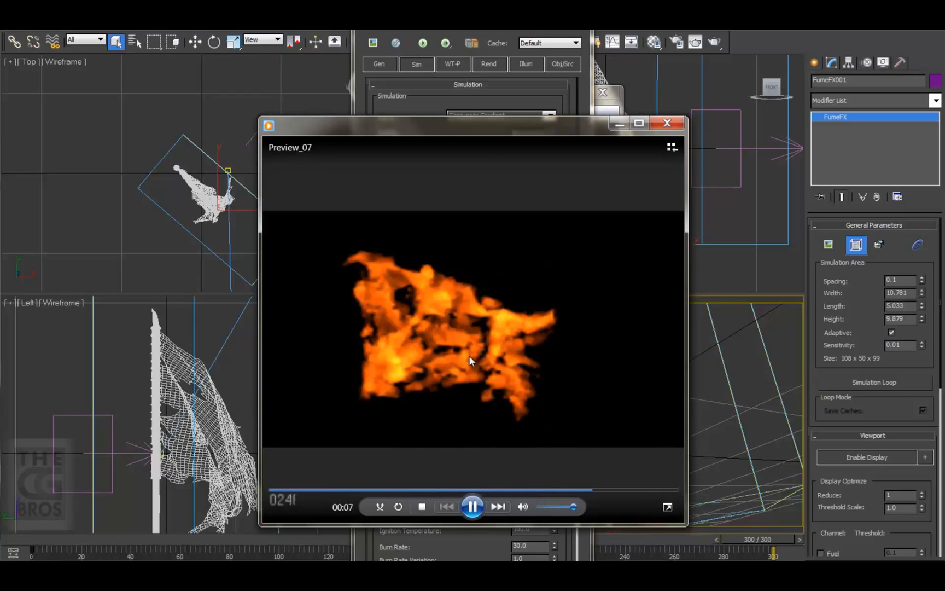
pyautogui.click(472, 506)
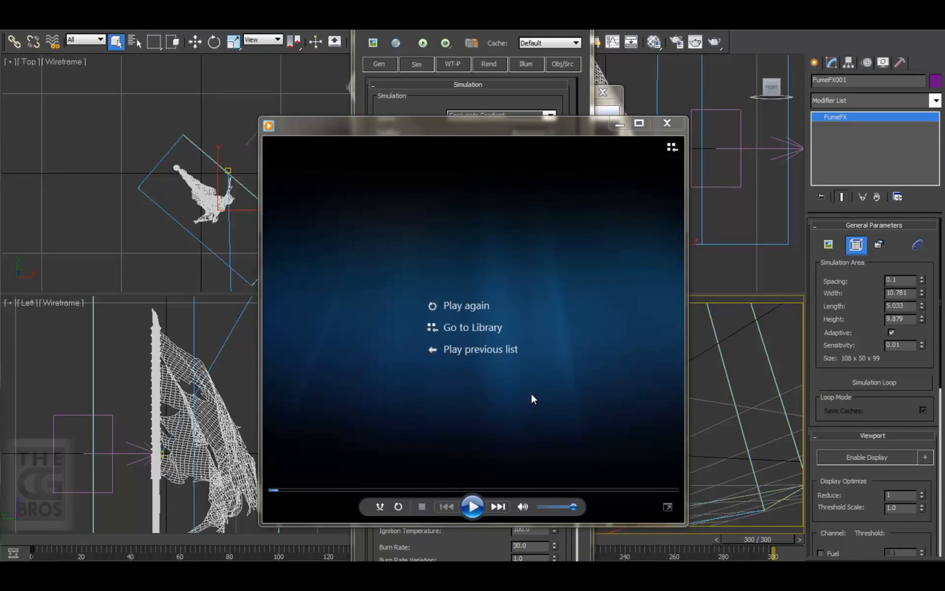
pyautogui.click(465, 305)
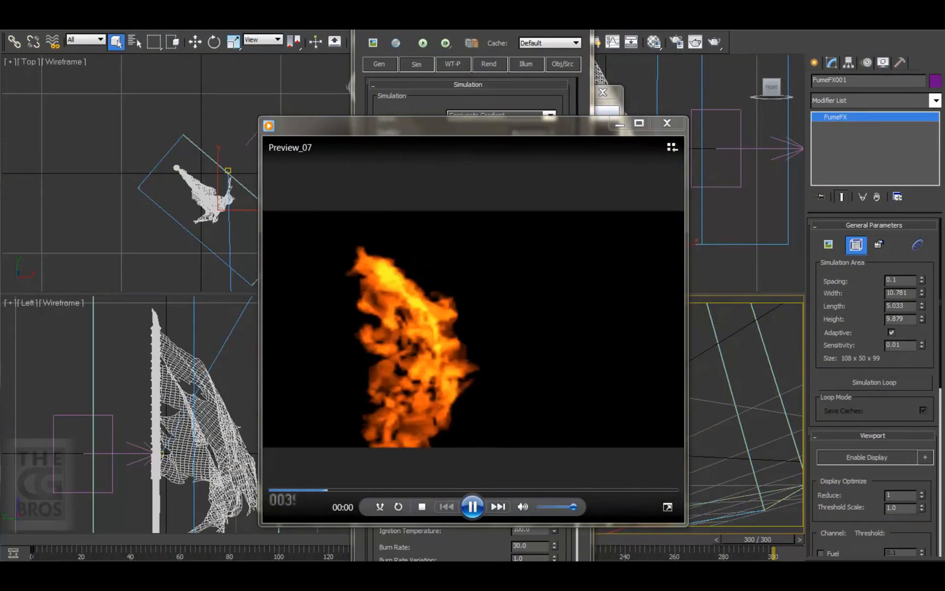